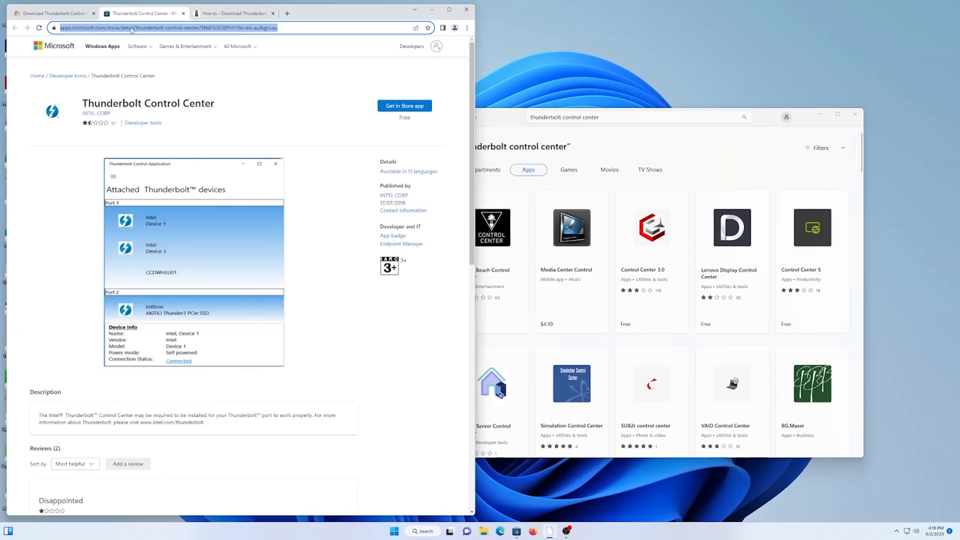
Hand the Thunderbolt Control Center page to the Store app, dismiss the prompt, and select the search query
left_click(564, 116)
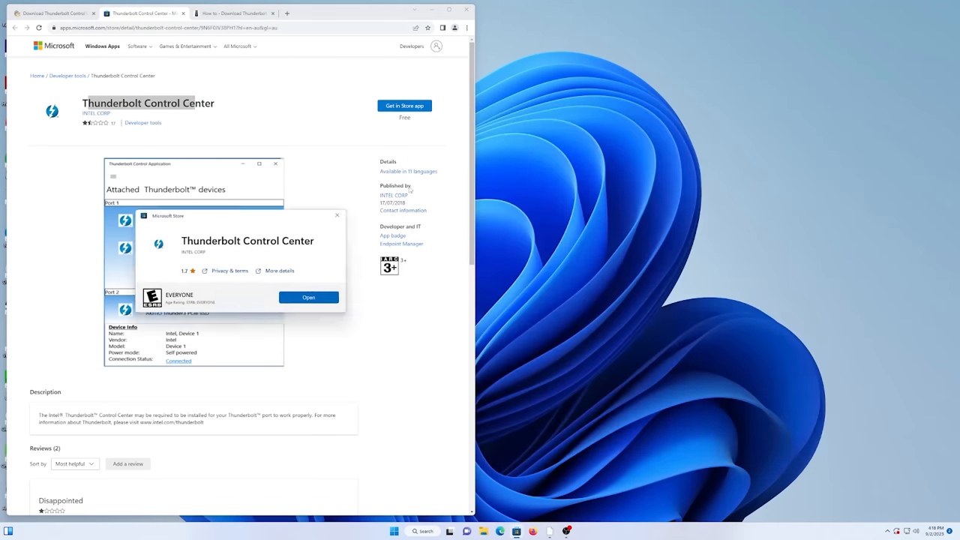
left_click(308, 297)
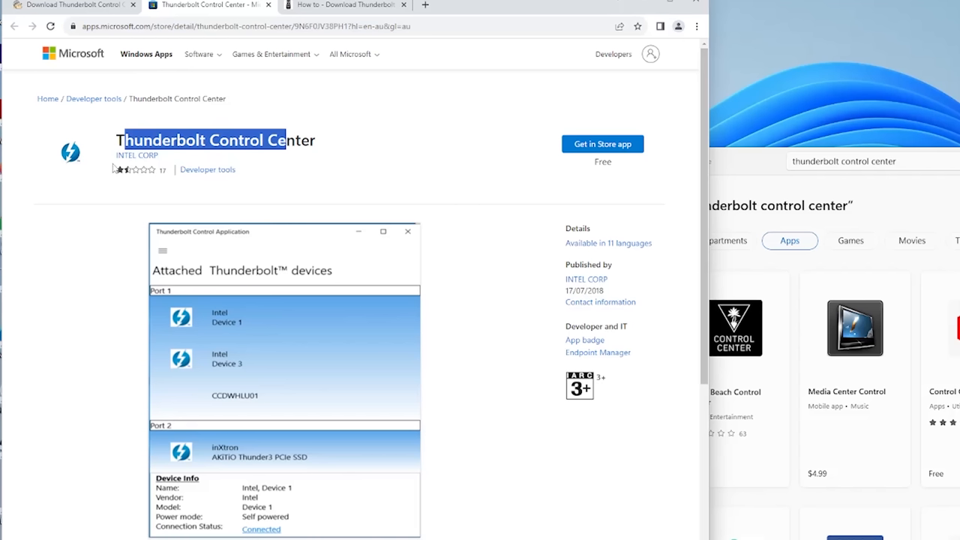
mouse_move(468, 162)
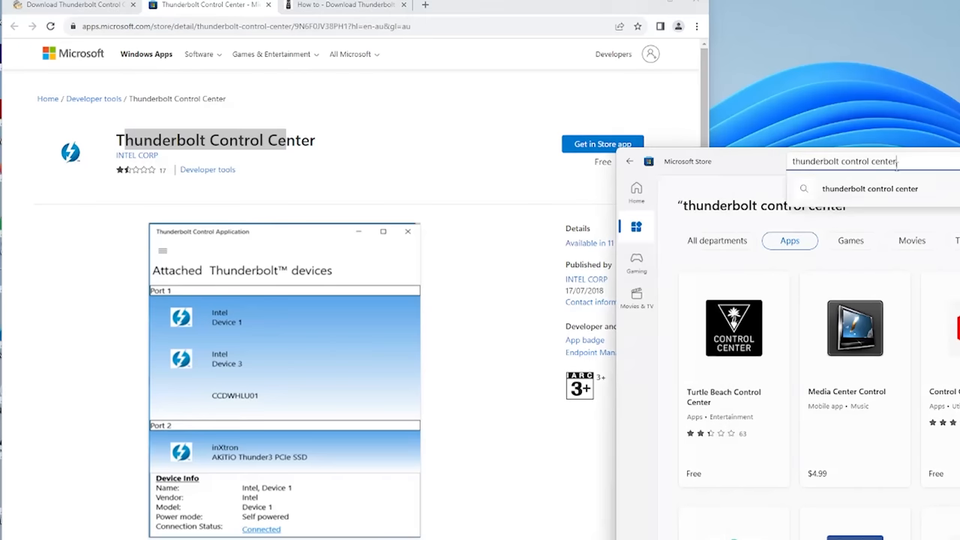
triple_click(844, 161)
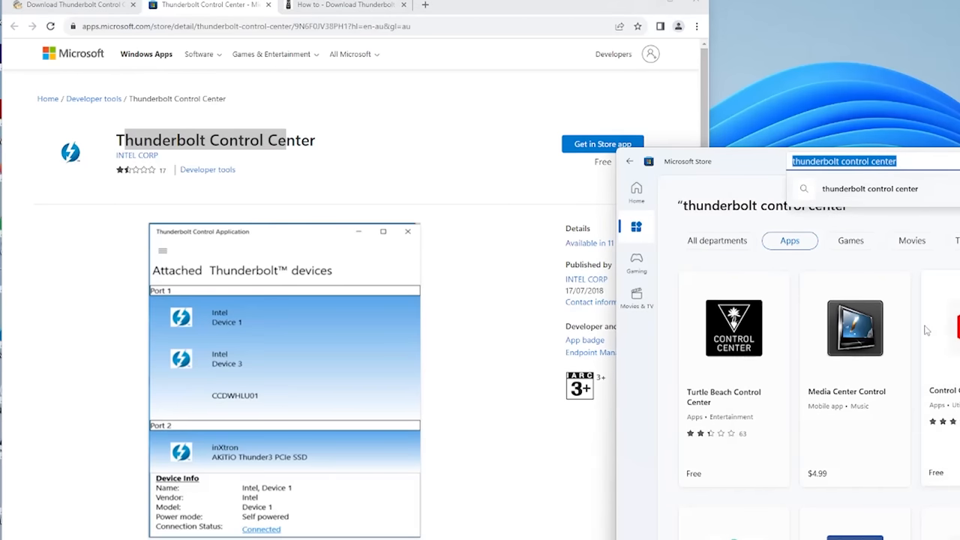